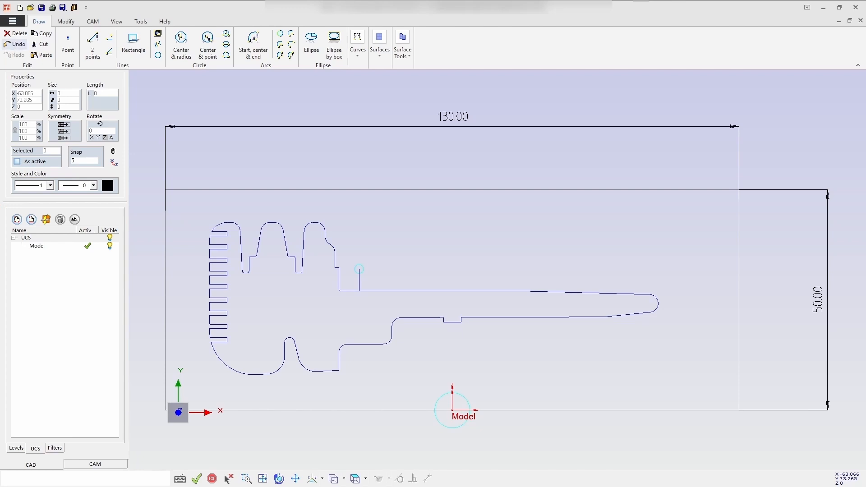
pyautogui.moveTo(191, 157)
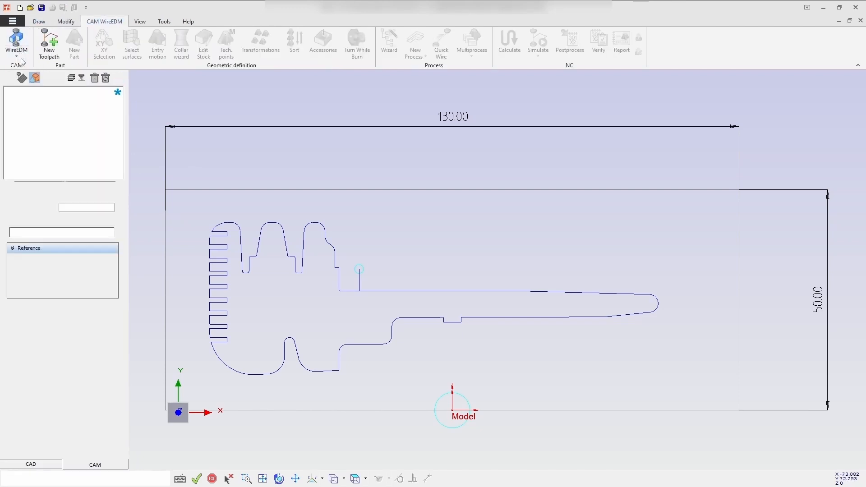
# Create a new wire EDM toolpath with the key-shaped contour as its geometry.
pyautogui.click(74, 45)
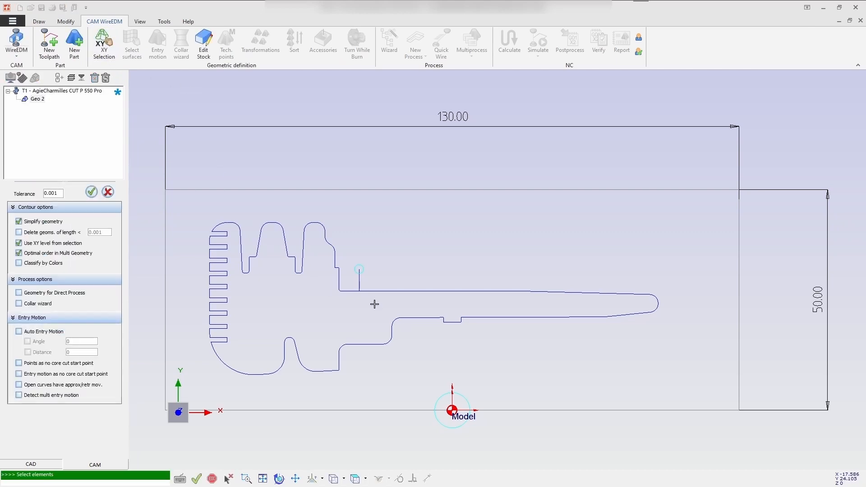
pyautogui.click(337, 287)
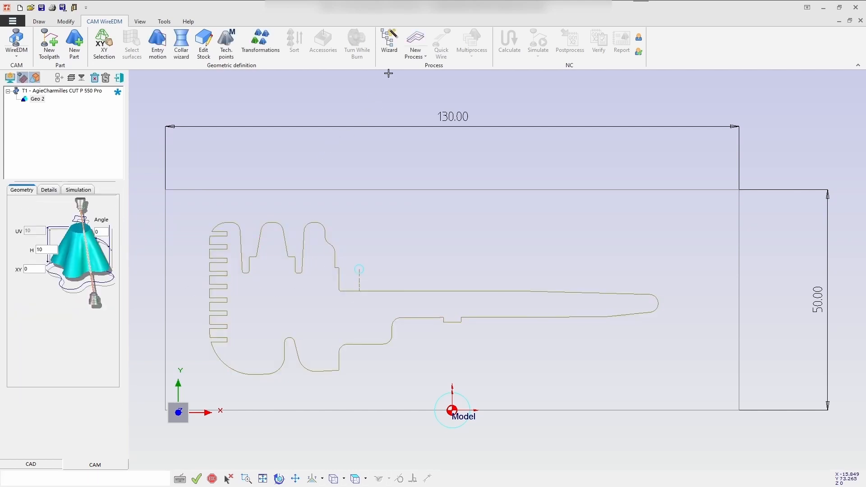
# Launch the process wizard, accept the warning, and select the 2022.08.17 technology database.
pyautogui.click(388, 42)
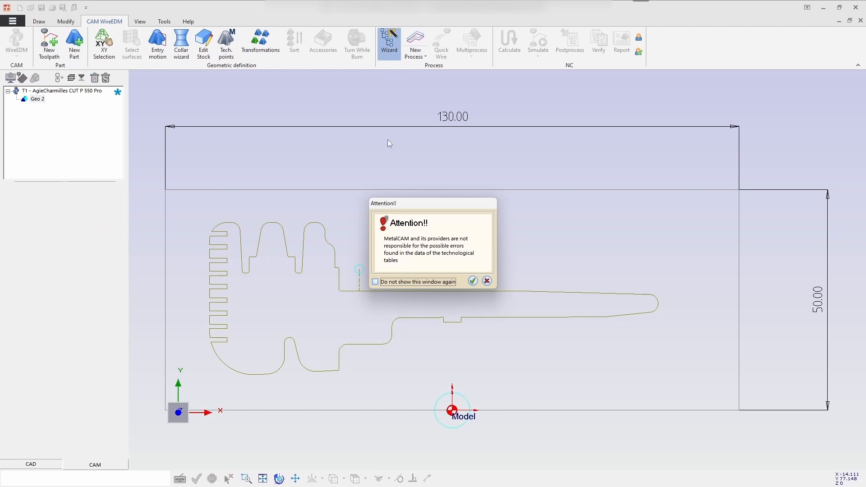
pyautogui.click(472, 281)
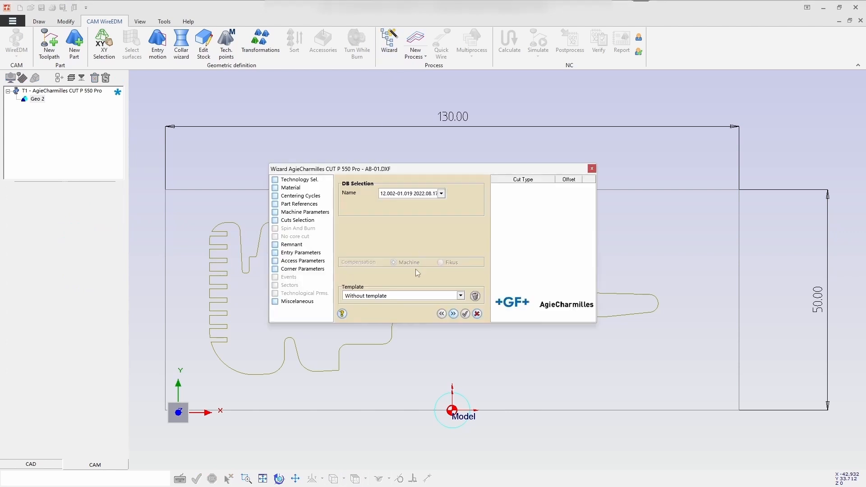
pyautogui.click(441, 193)
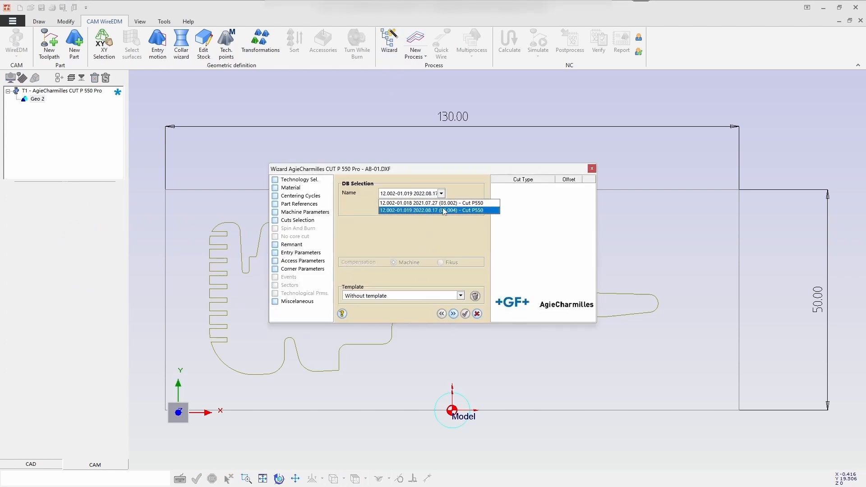
pyautogui.click(437, 210)
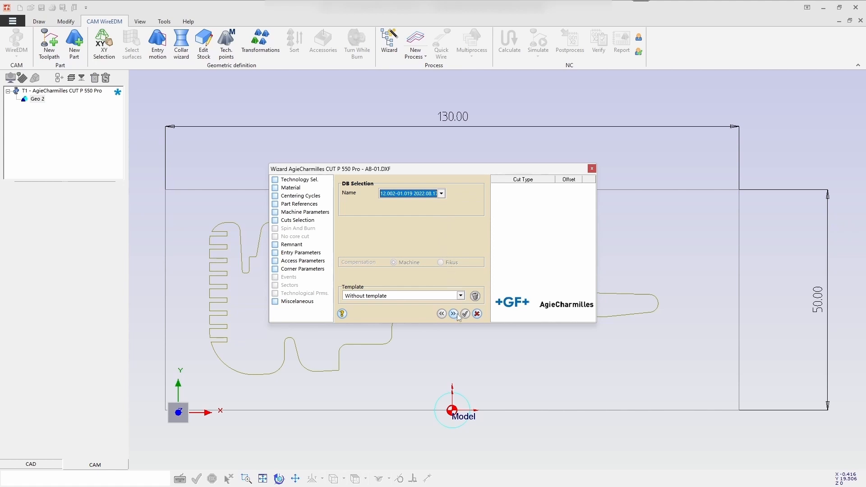
# Add PAL and EXN centering cycles with DX 80, DY 10 and the Fast profile.
pyautogui.click(452, 313)
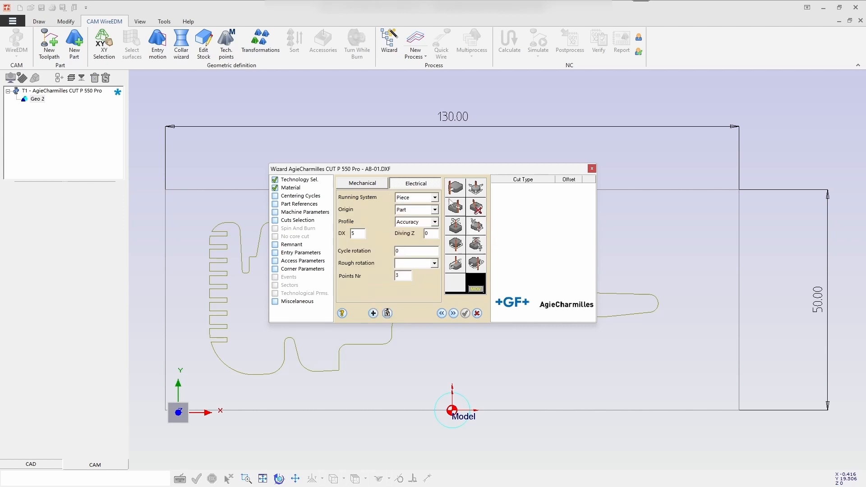
pyautogui.click(434, 210)
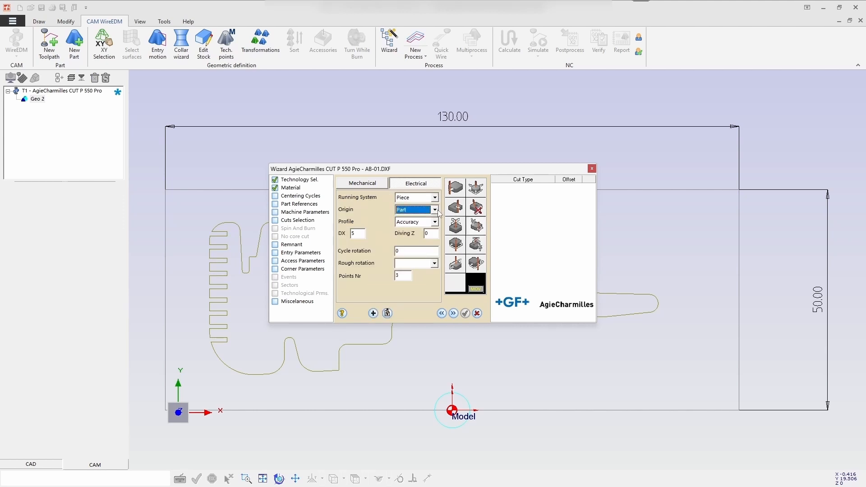
pyautogui.click(413, 222)
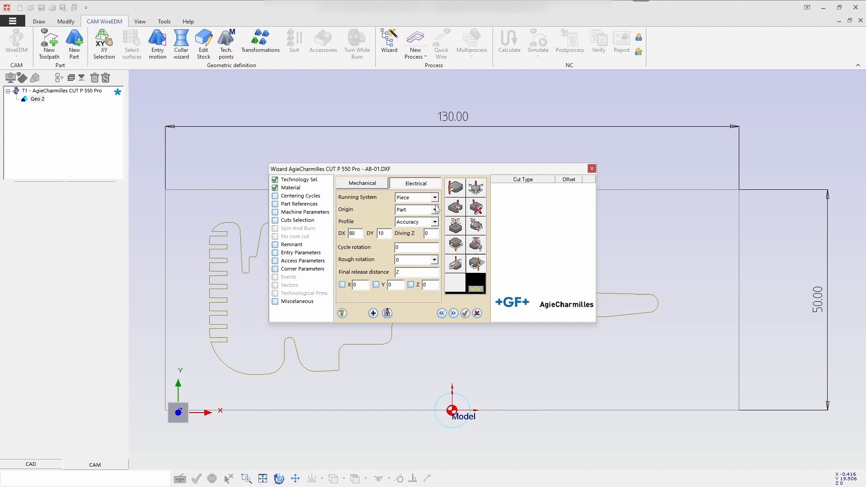
pyautogui.click(434, 221)
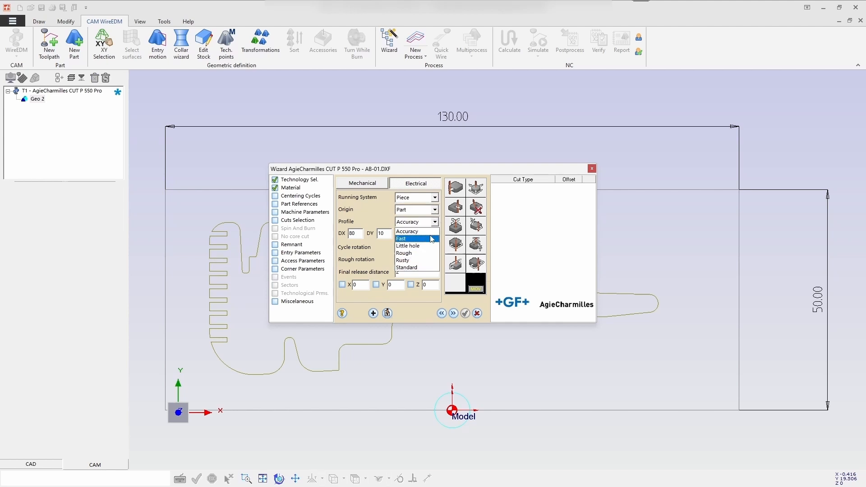
pyautogui.click(401, 239)
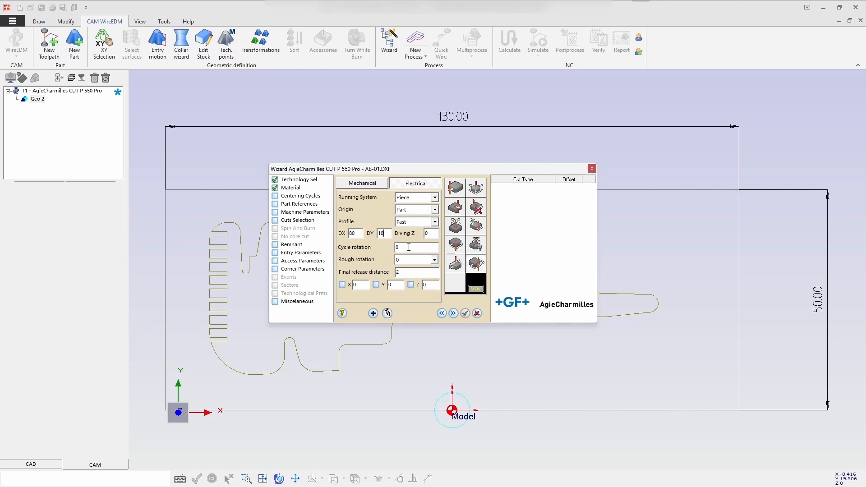
pyautogui.moveTo(431, 263)
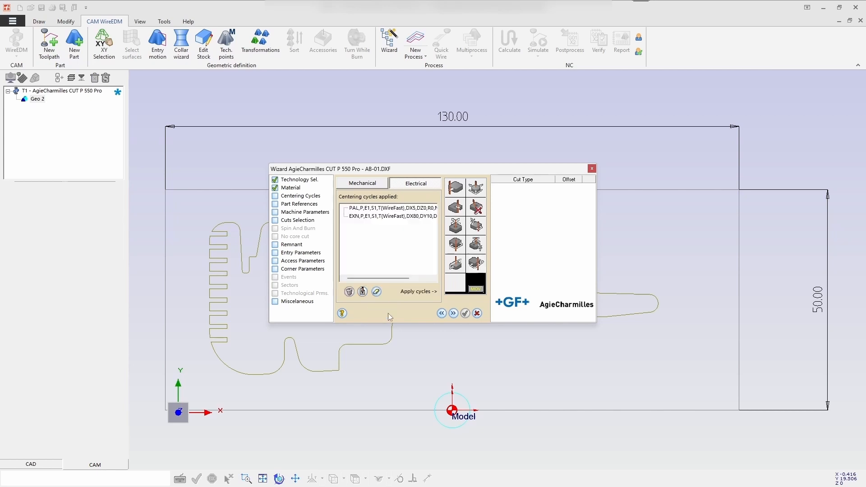
pyautogui.moveTo(373, 319)
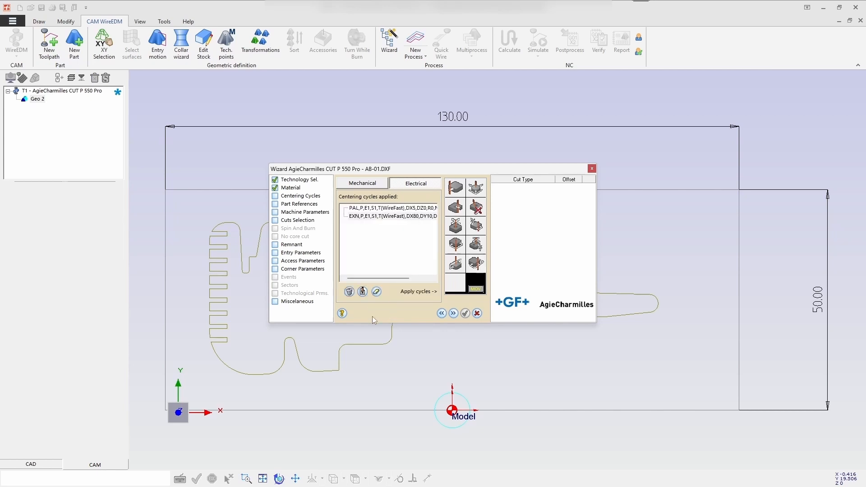
pyautogui.moveTo(417, 291)
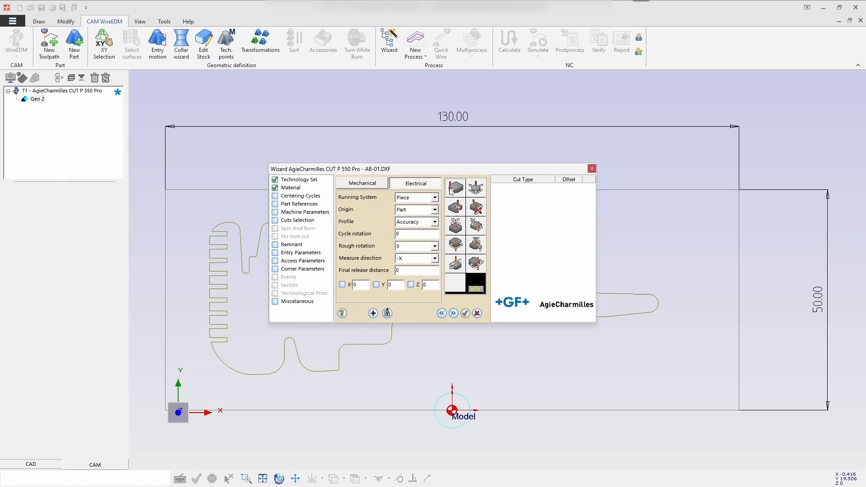
# Add an EDG edge cycle using Running System Piece, Fast profile, measuring in +Y.
pyautogui.click(434, 197)
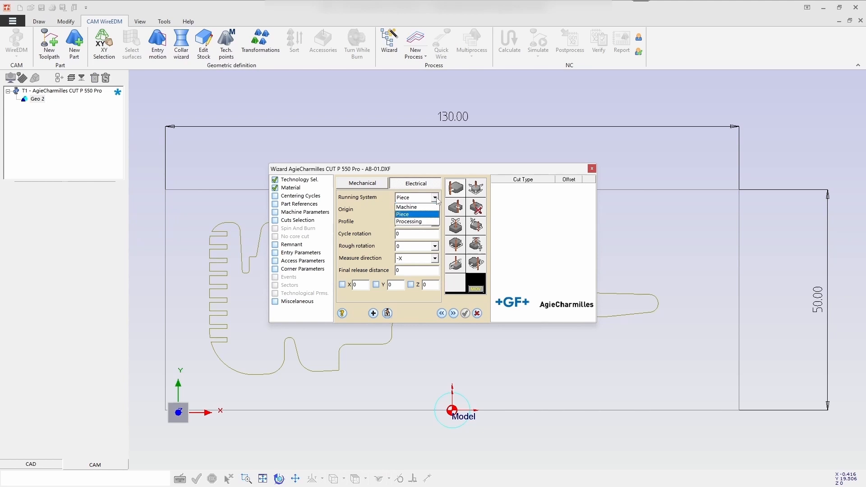
pyautogui.click(402, 214)
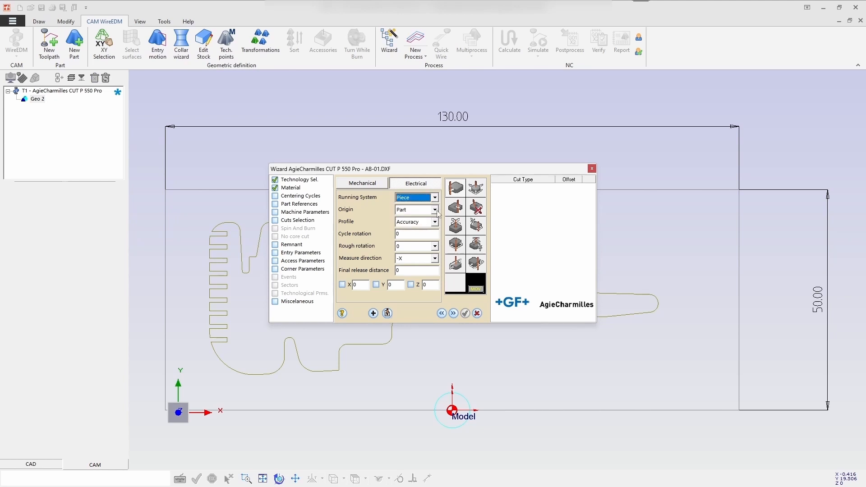
pyautogui.click(434, 222)
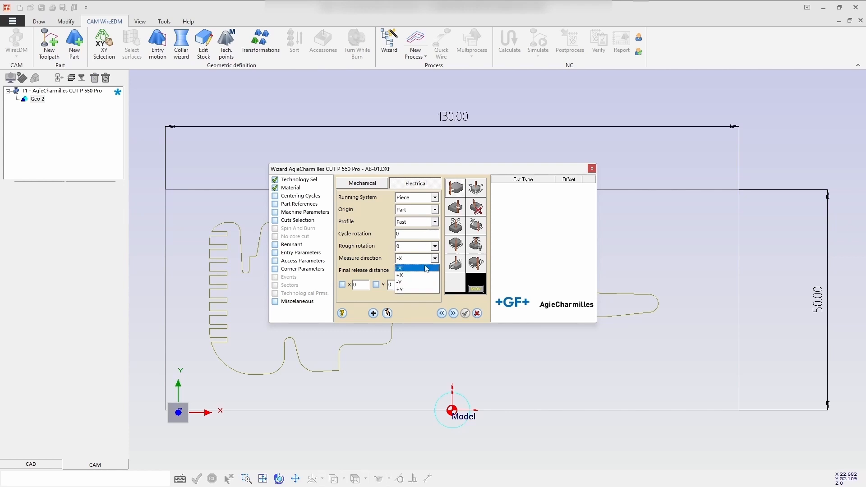
pyautogui.click(399, 288)
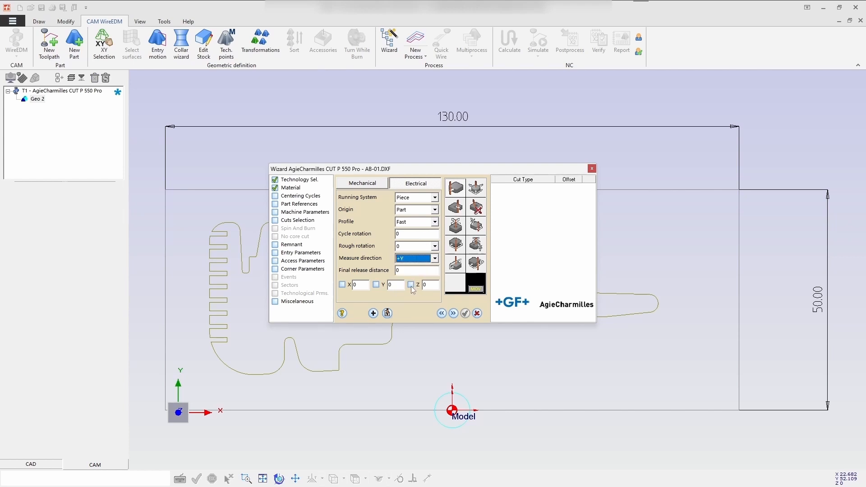
pyautogui.click(415, 270)
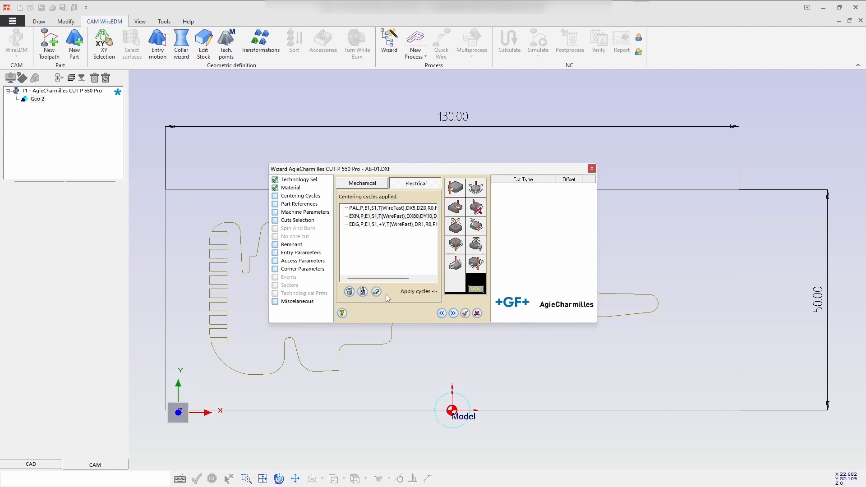
# Keep the 0.25 AC Cut A 900 wire and choose Hs technology with remnant cut.
pyautogui.click(453, 313)
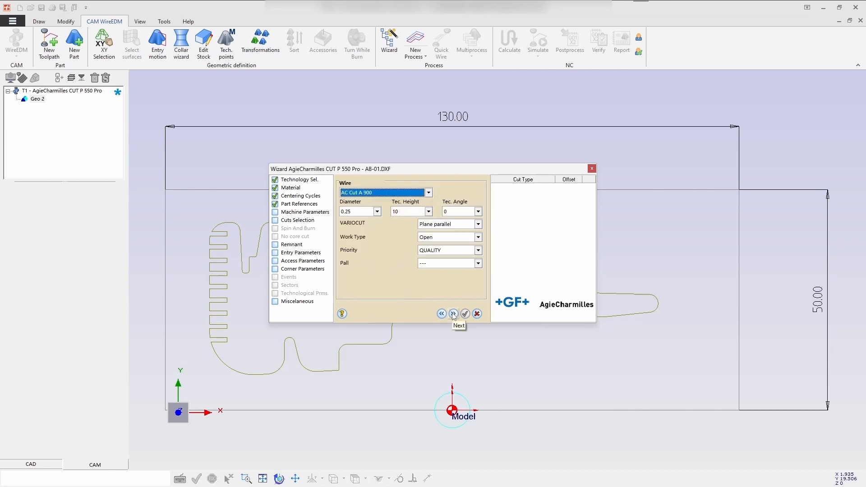
pyautogui.click(452, 313)
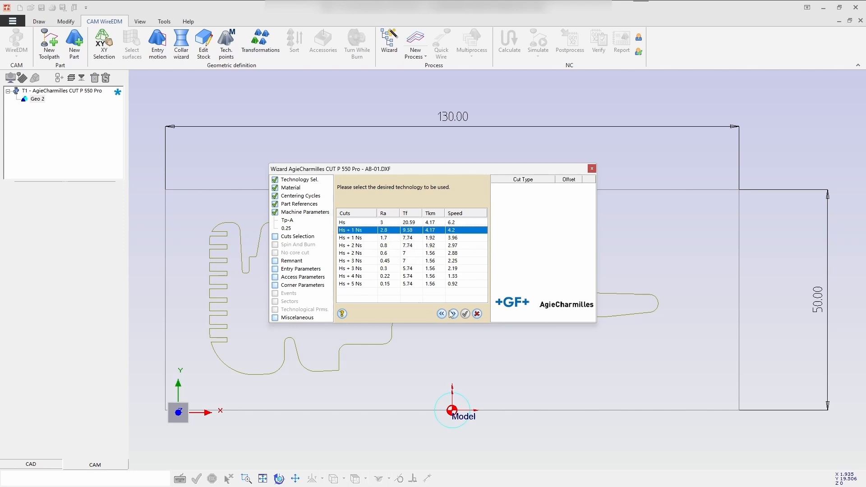
pyautogui.click(453, 314)
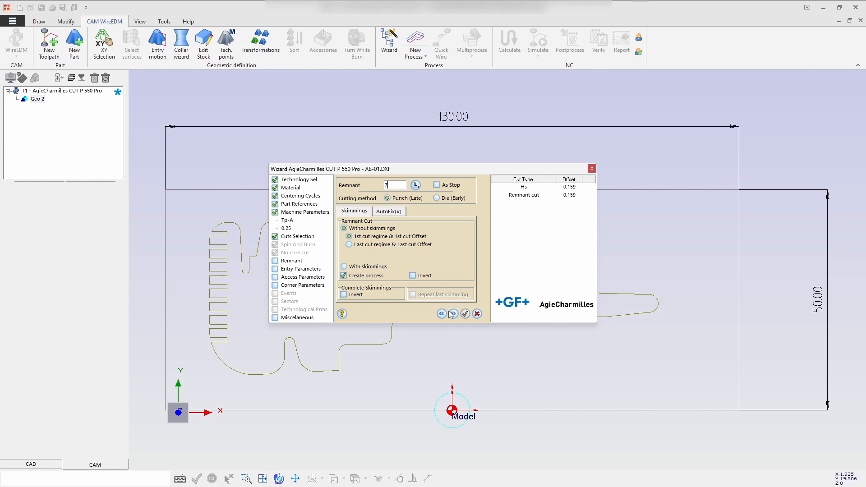
# Advance to entry parameters and set the exit approach to Straight, matching the entry.
pyautogui.click(452, 314)
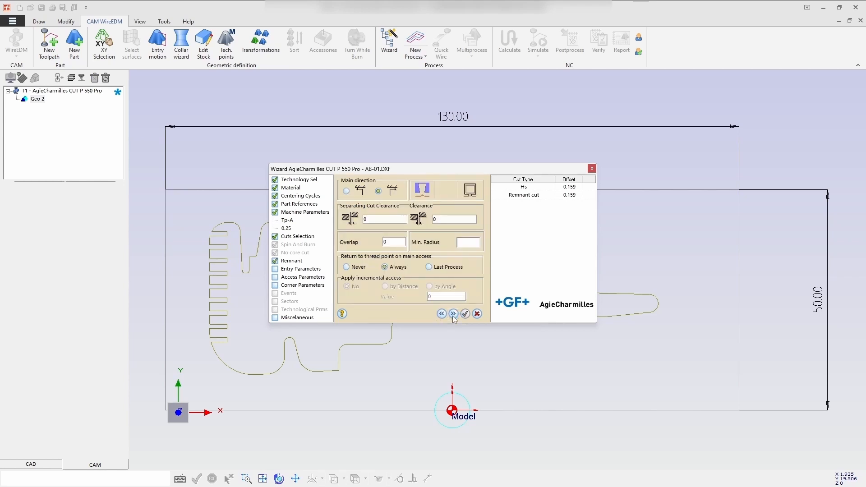
pyautogui.click(453, 314)
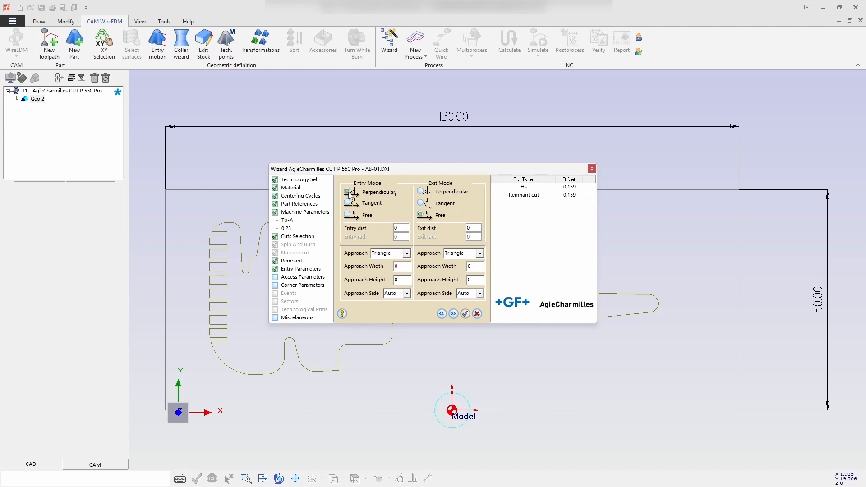
pyautogui.click(407, 253)
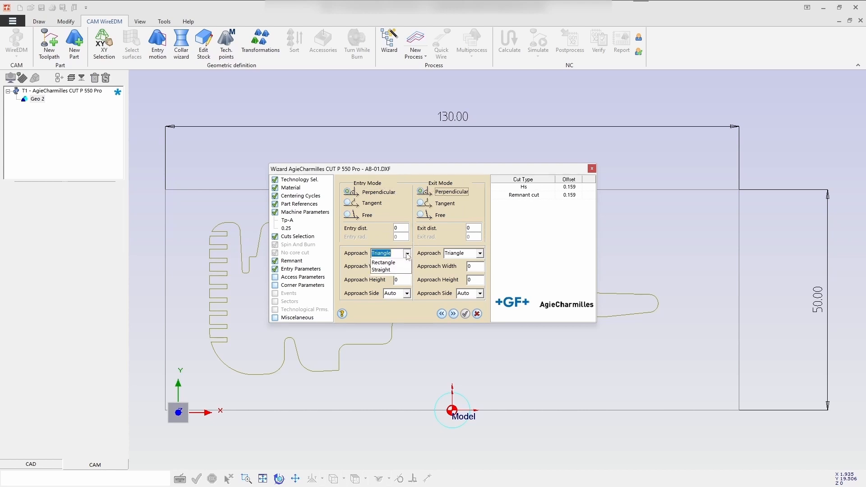
pyautogui.click(382, 271)
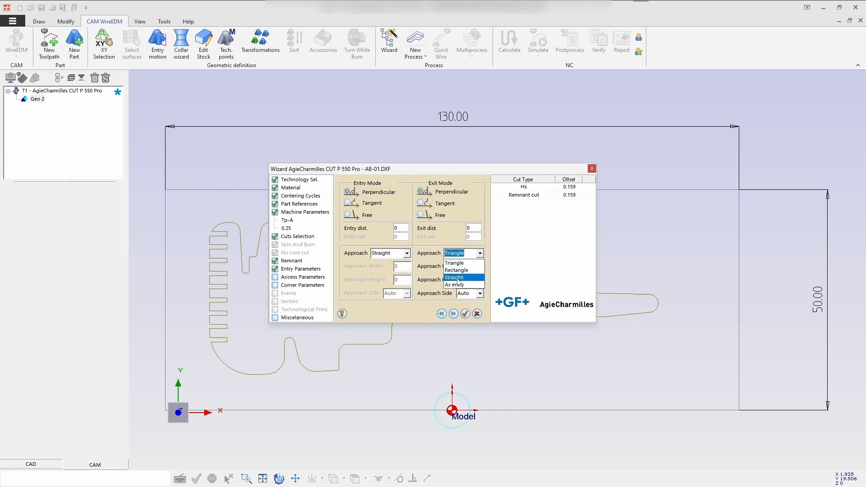
pyautogui.click(454, 277)
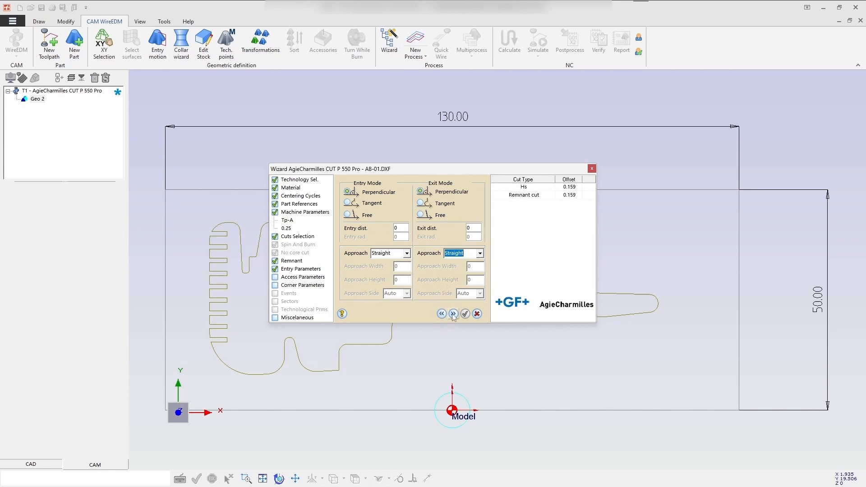
# Name the template AB-Template-PAL-EXN_EDG and finish the wizard.
pyautogui.click(452, 314)
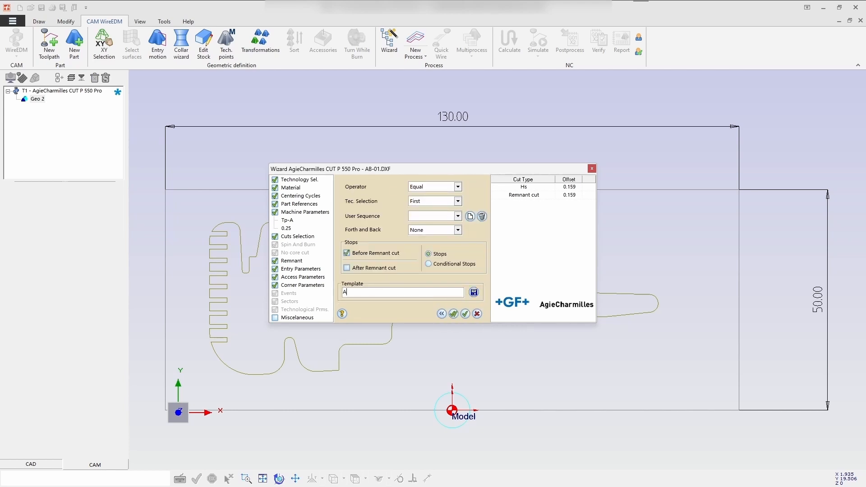
pyautogui.write('AB-Template')
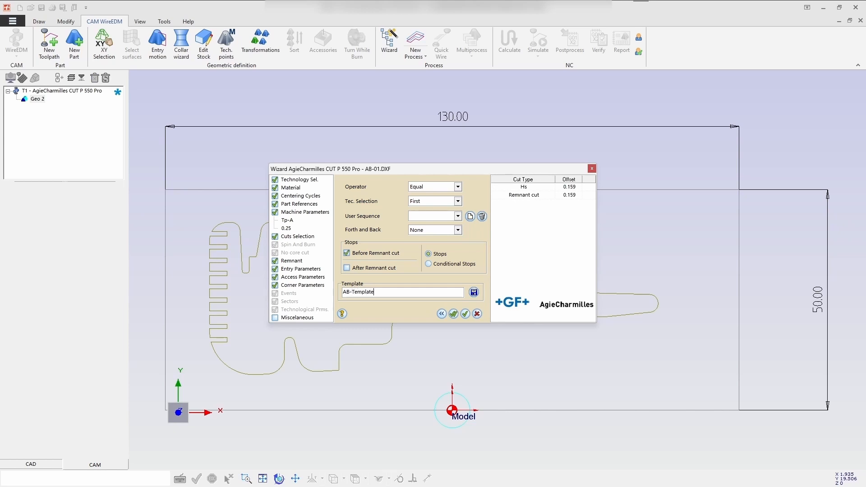
pyautogui.write('PAI-')
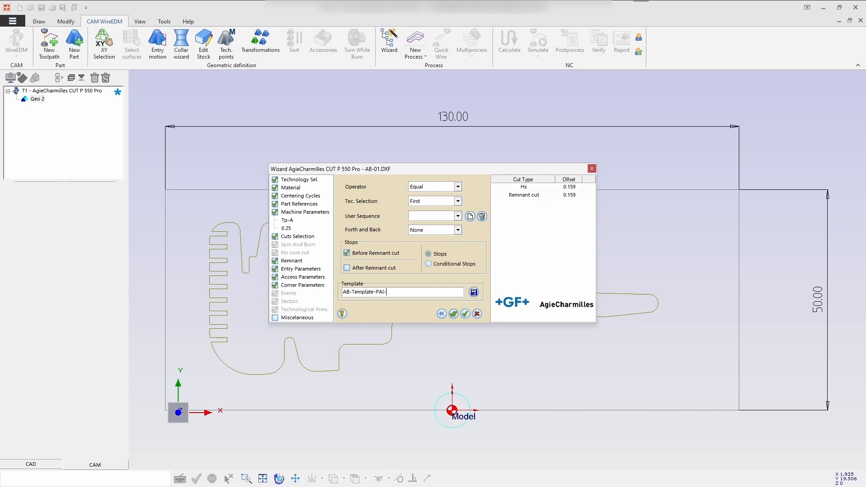
pyautogui.write('EXN')
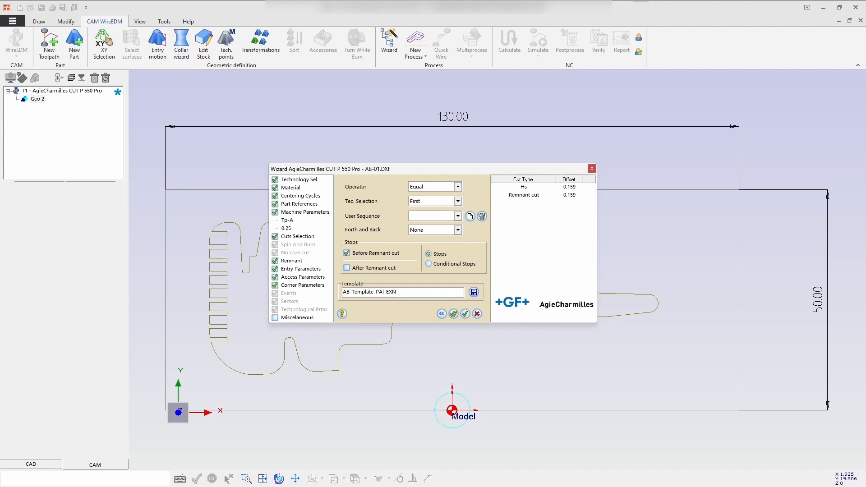
pyautogui.write('_EDG')
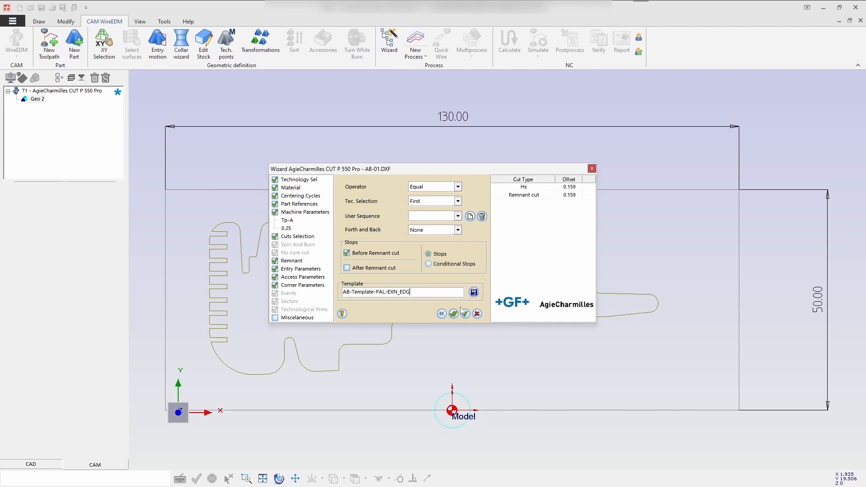
pyautogui.click(465, 314)
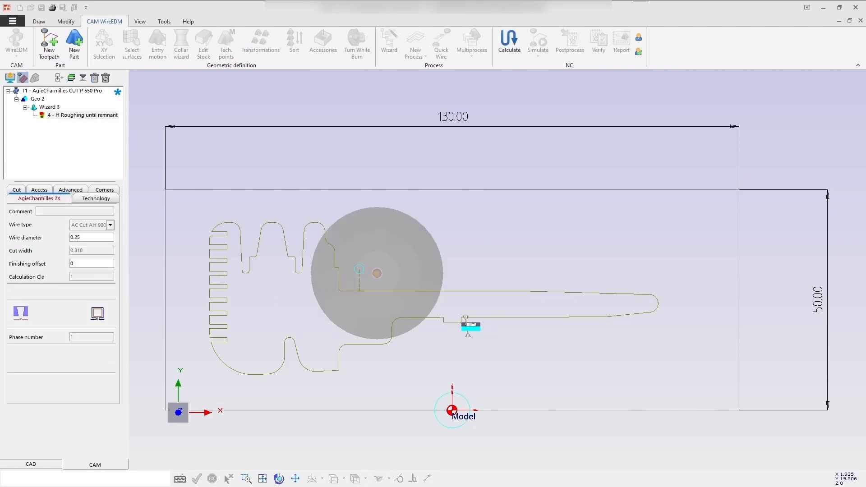
# Calculate the toolpath, producing the 5 - Rc Remnant cut and Mat 6.
pyautogui.click(508, 41)
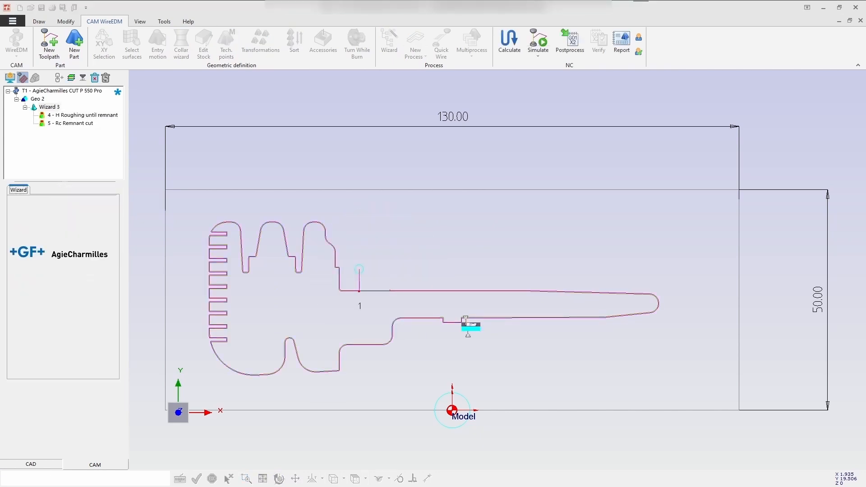
pyautogui.click(203, 42)
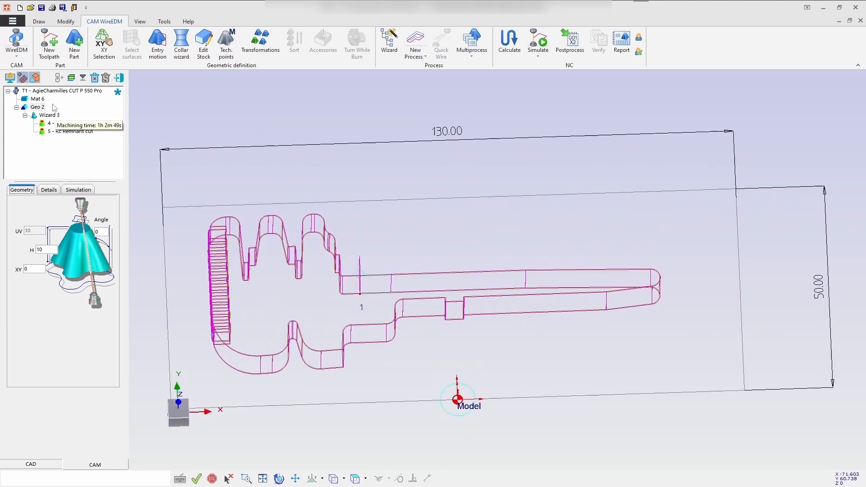
# Redefine stock Mat 6 from two corners as a 130 × 50 block, height 10.
pyautogui.click(37, 98)
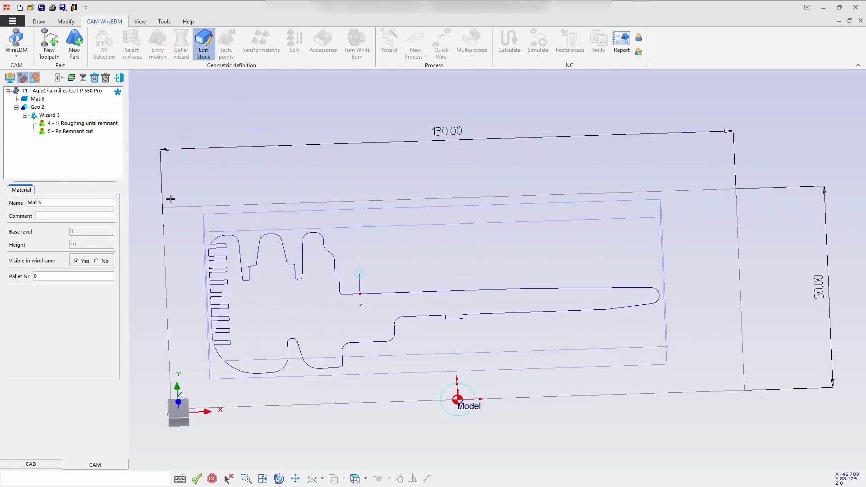
pyautogui.click(203, 43)
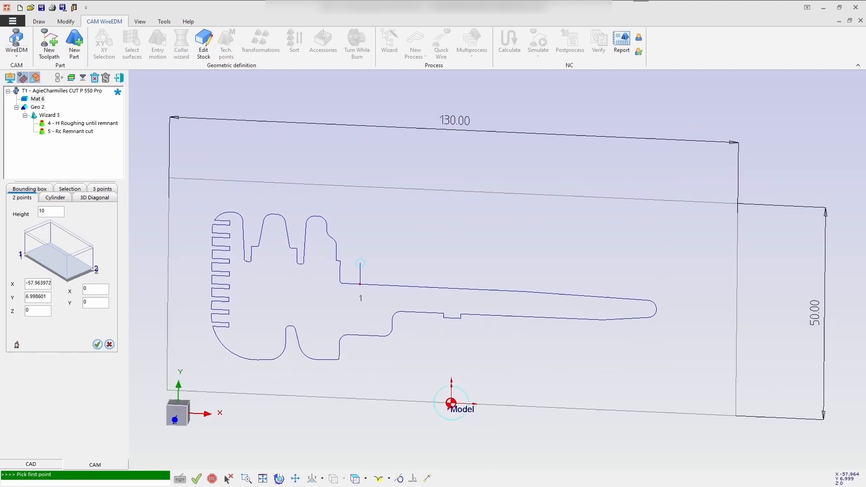
pyautogui.click(741, 213)
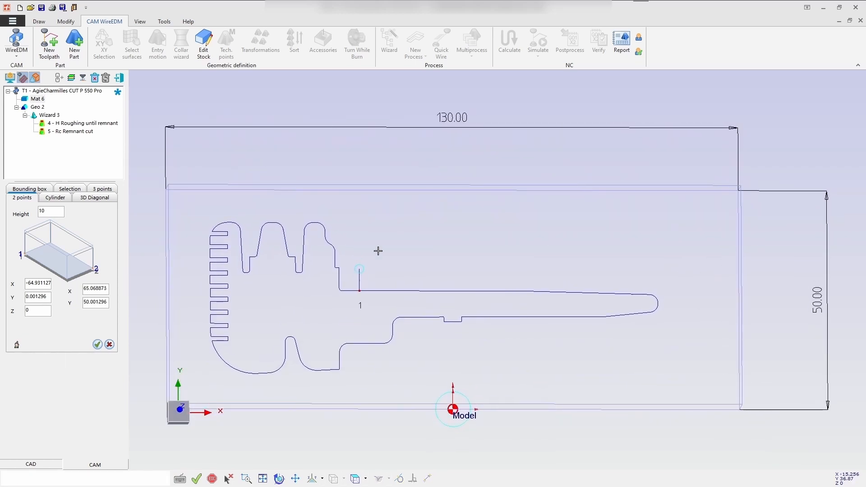
pyautogui.click(37, 99)
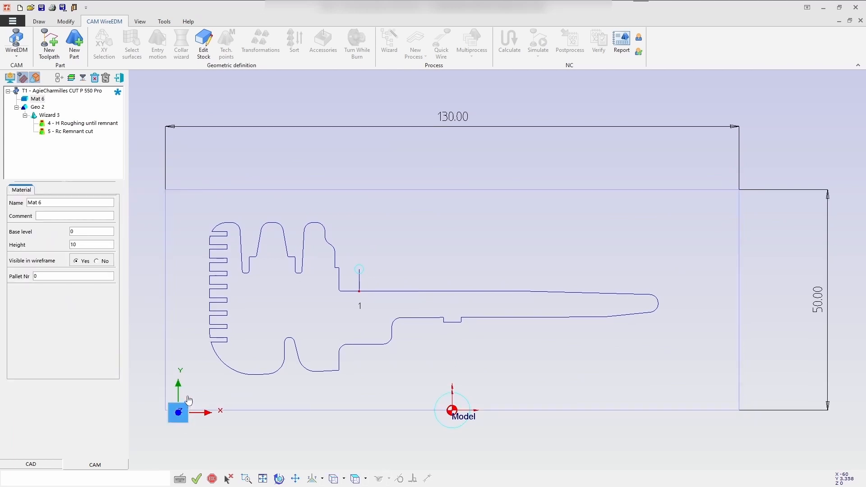
pyautogui.moveTo(86, 90)
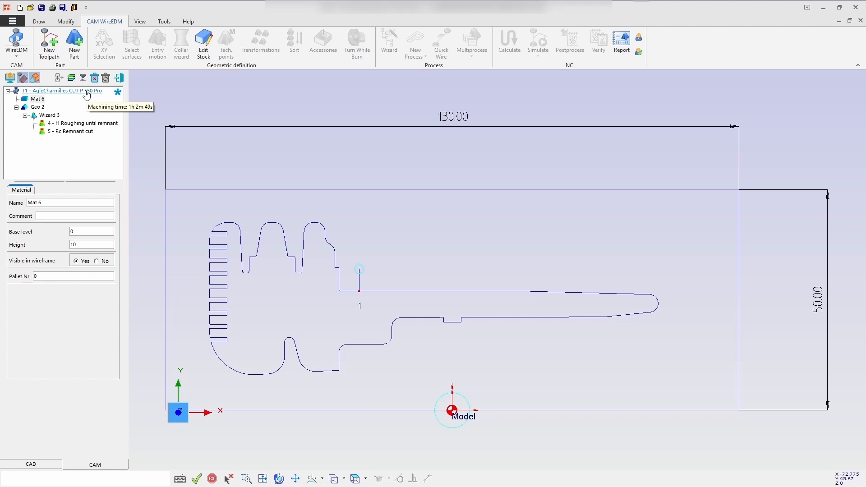
# Run the T1 stock simulation, playing the roughing and remnant cuts, then pause.
pyautogui.rightClick(61, 90)
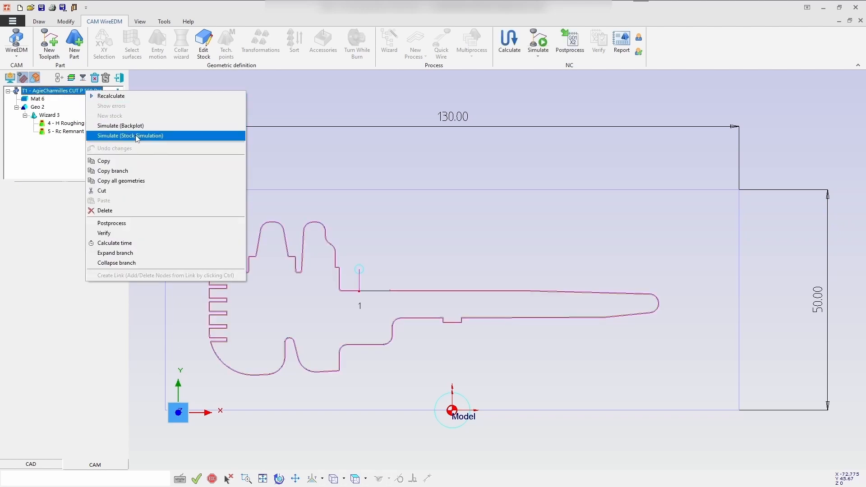
pyautogui.click(130, 135)
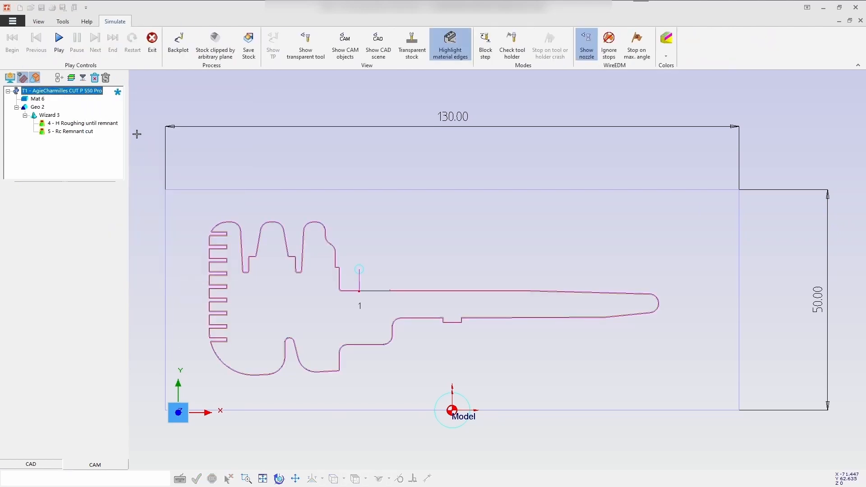
pyautogui.click(59, 37)
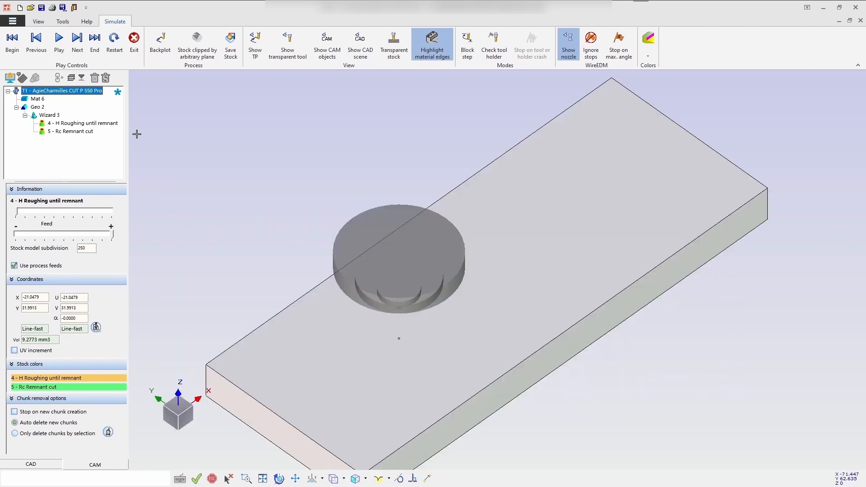
pyautogui.click(58, 39)
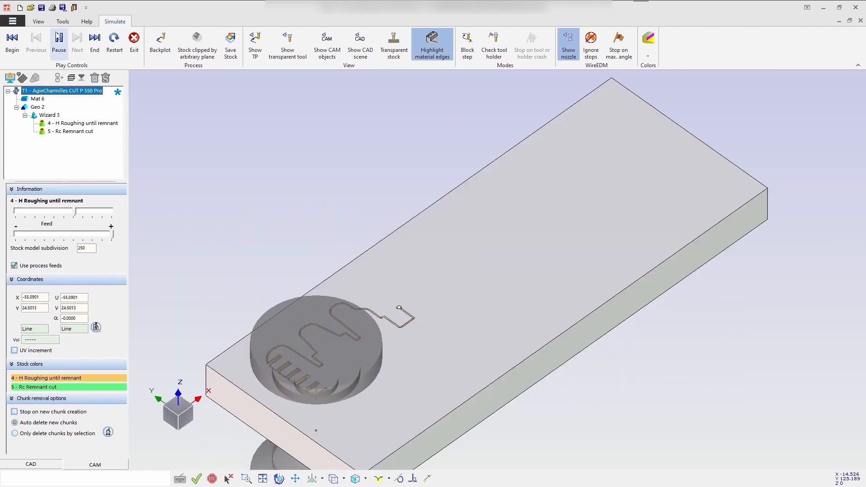
pyautogui.click(77, 41)
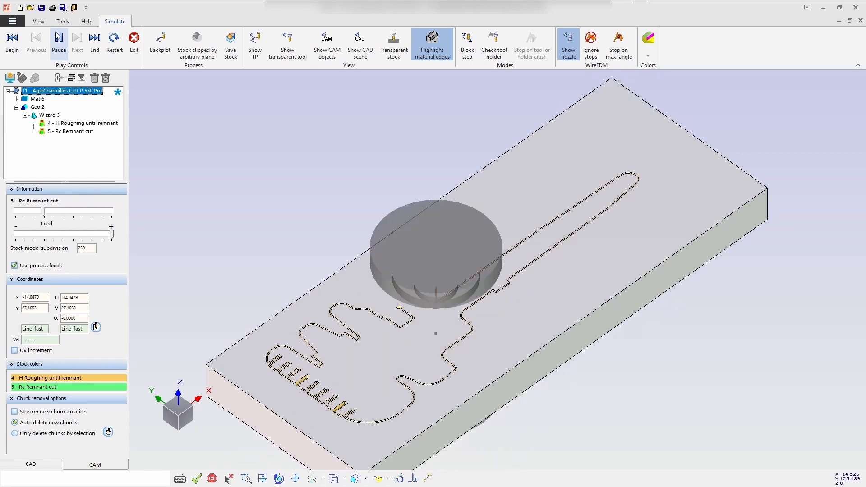
pyautogui.click(58, 41)
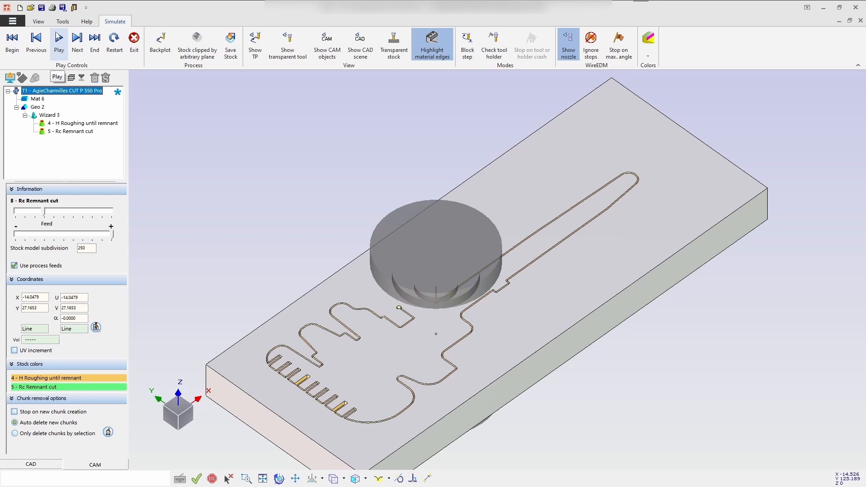
pyautogui.click(58, 39)
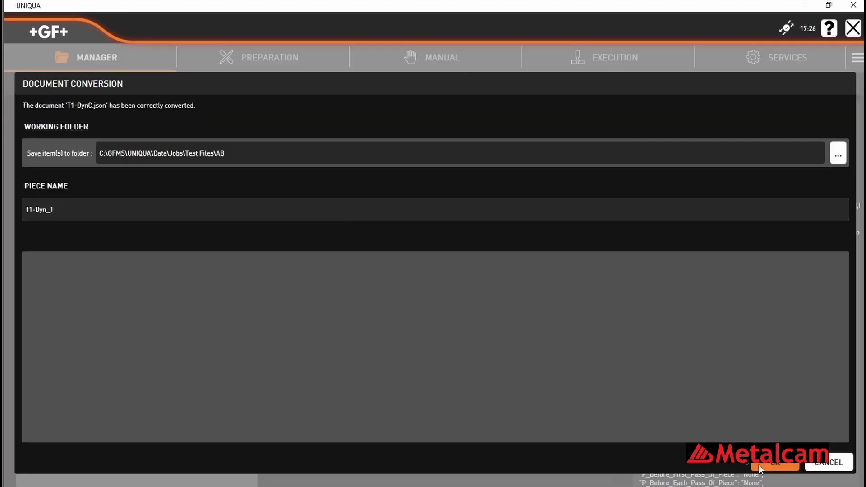
# Accept the converted T1-DynC document and open its file card to load piece T1-Dyn_1.
pyautogui.click(773, 463)
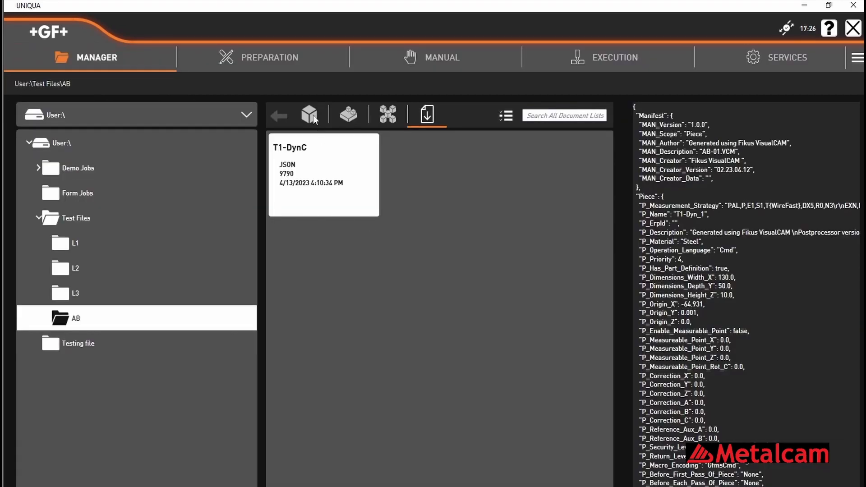
pyautogui.click(309, 115)
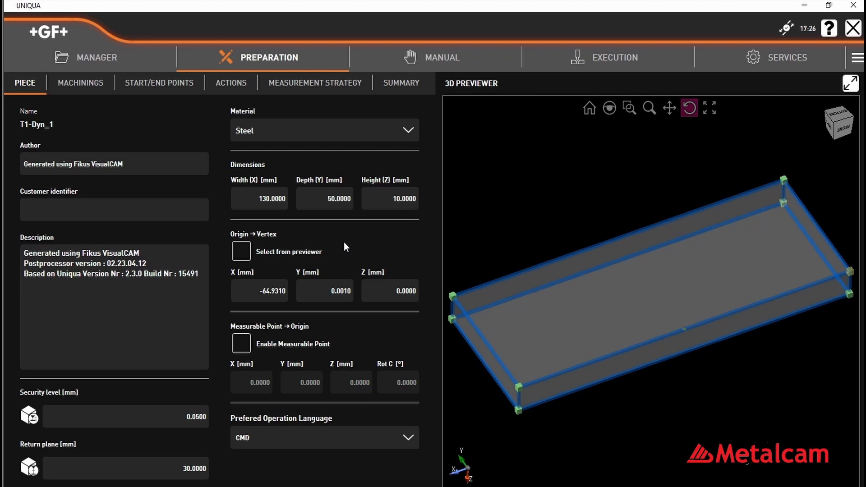
# Check the PAL/EXN/EDG measurement code, then view Geo 2_1 with StA900 steel technology.
pyautogui.click(81, 82)
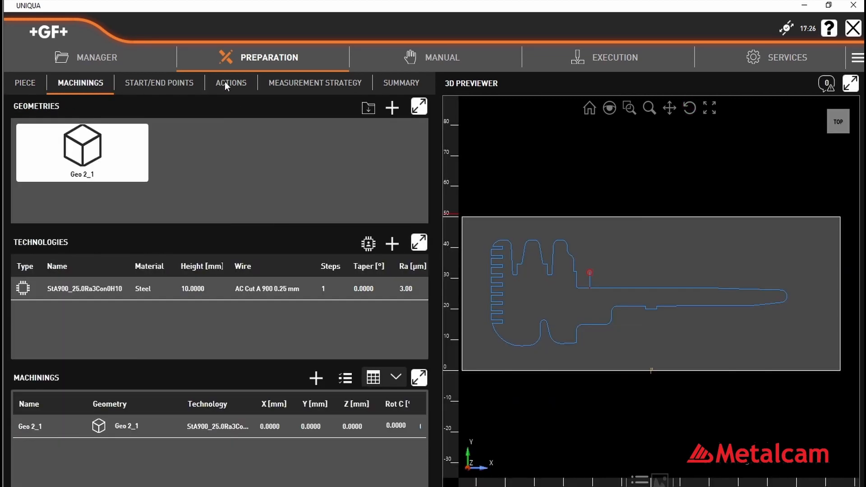
pyautogui.click(315, 83)
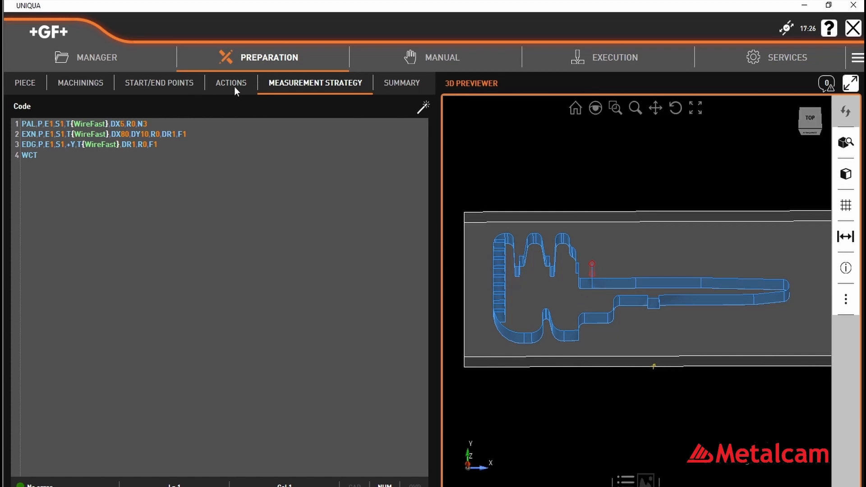
pyautogui.click(80, 83)
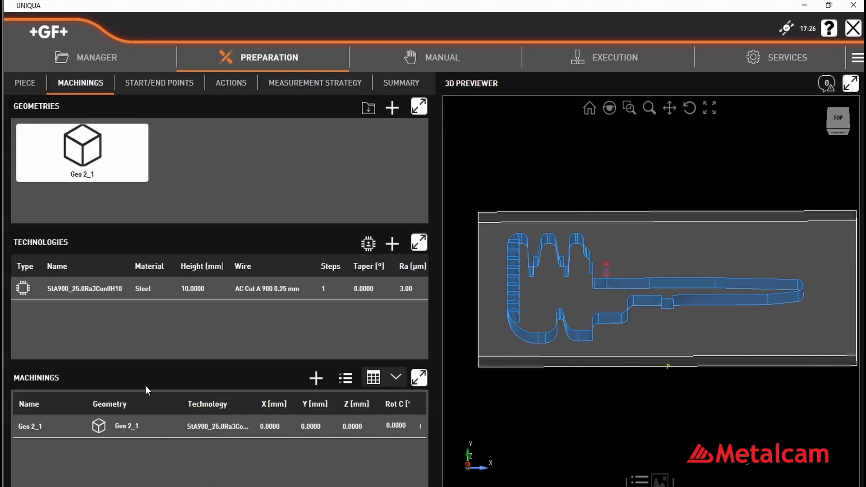